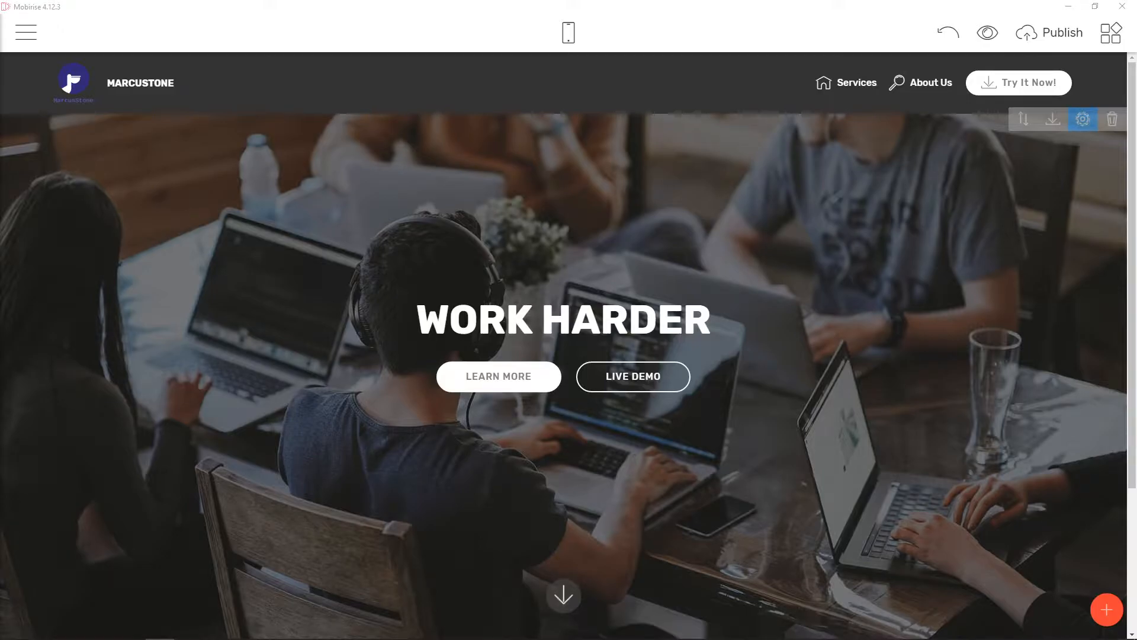
{"action": "mouse_move", "coordinate": [766, 475]}
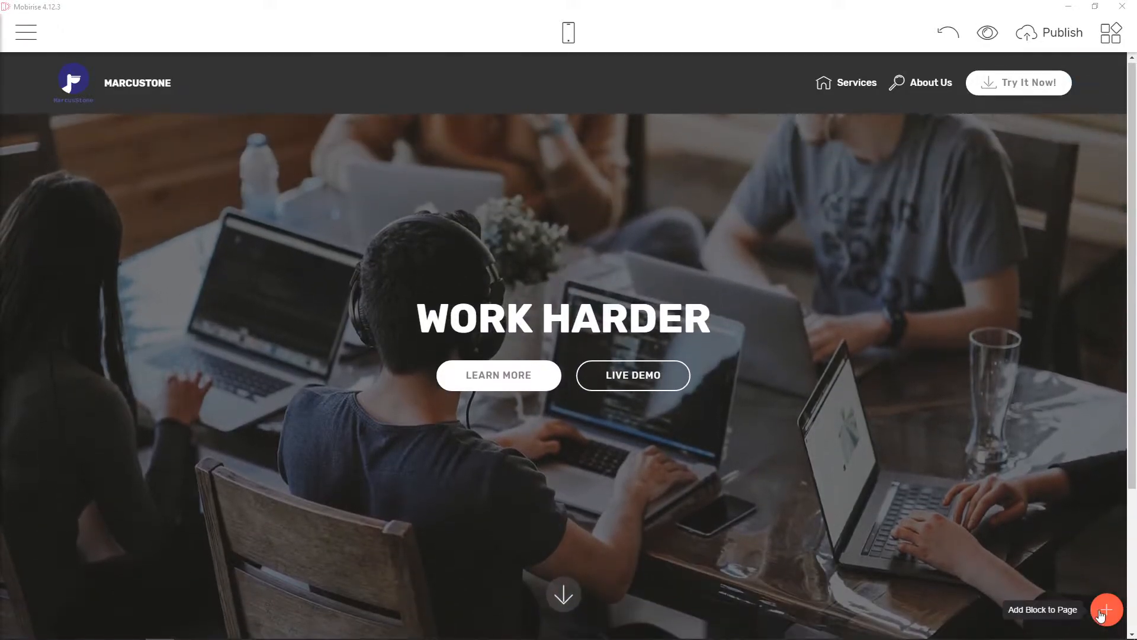
Step: Open the block library and scroll to the Sliders & Galleries gallery blocks
{"action": "left_click", "coordinate": [1106, 610]}
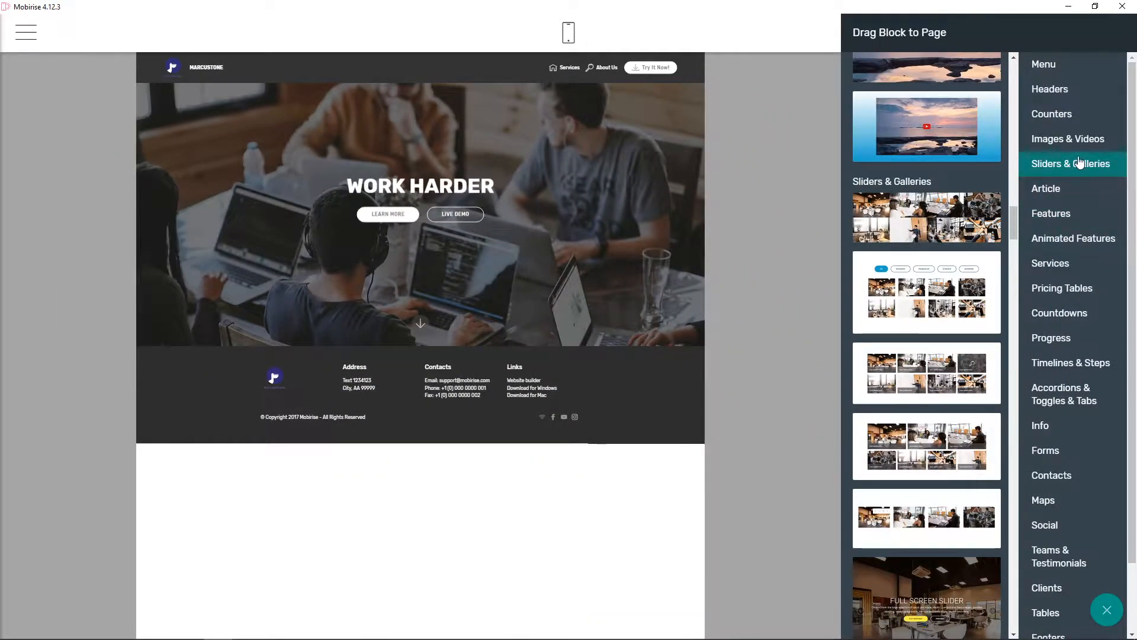
{"action": "scroll", "scroll_direction": "down", "scroll_amount": 3}
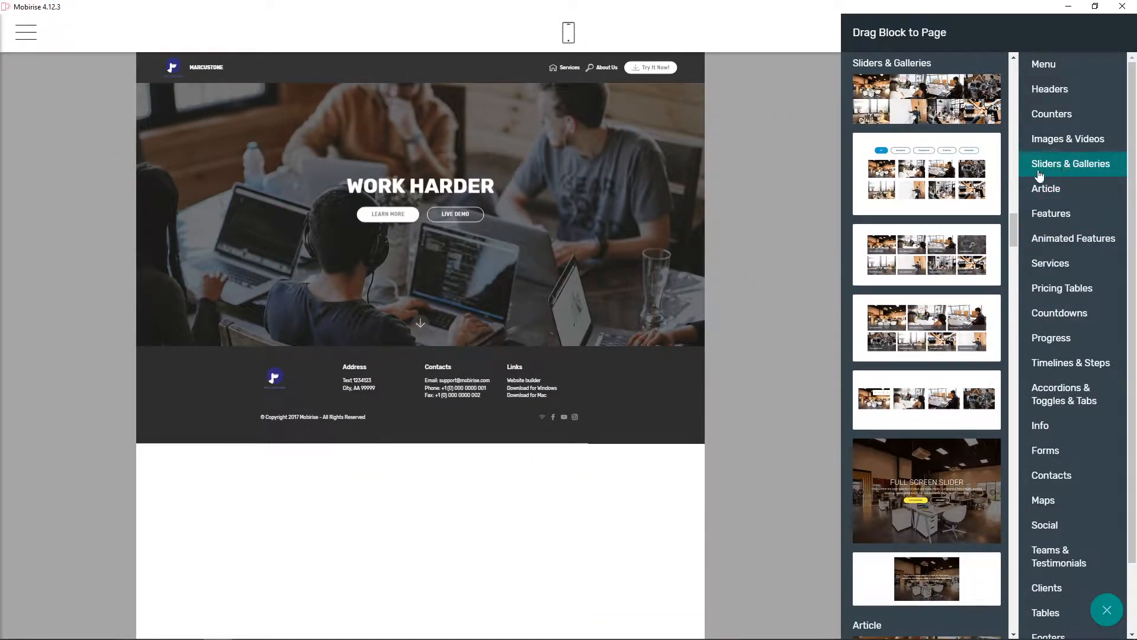
{"action": "mouse_move", "coordinate": [928, 186]}
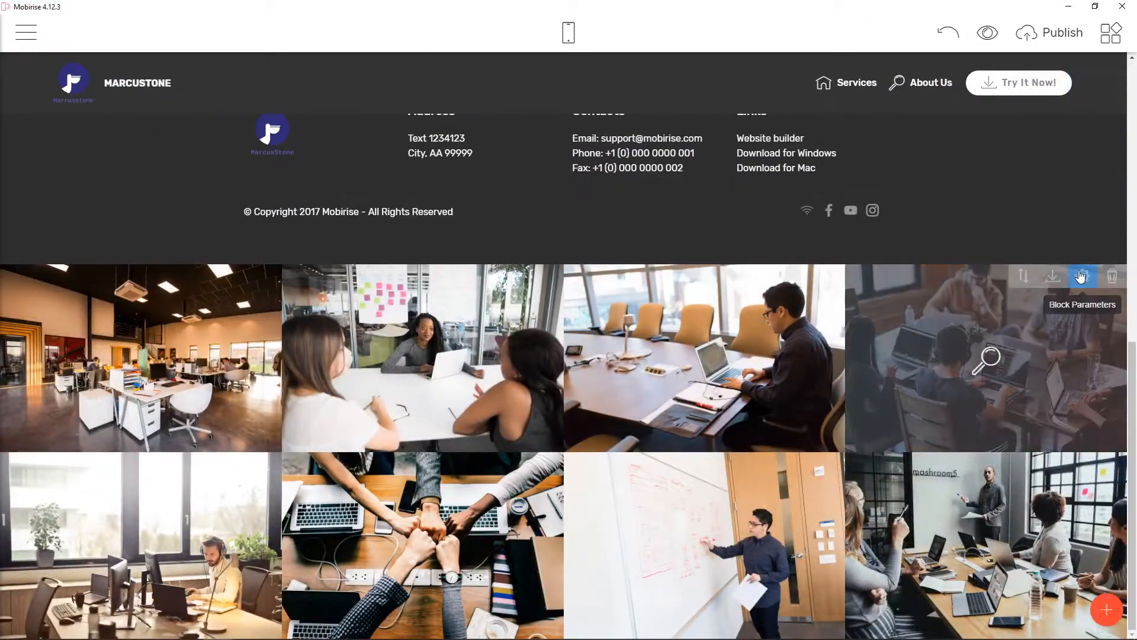
{"action": "mouse_move", "coordinate": [591, 377]}
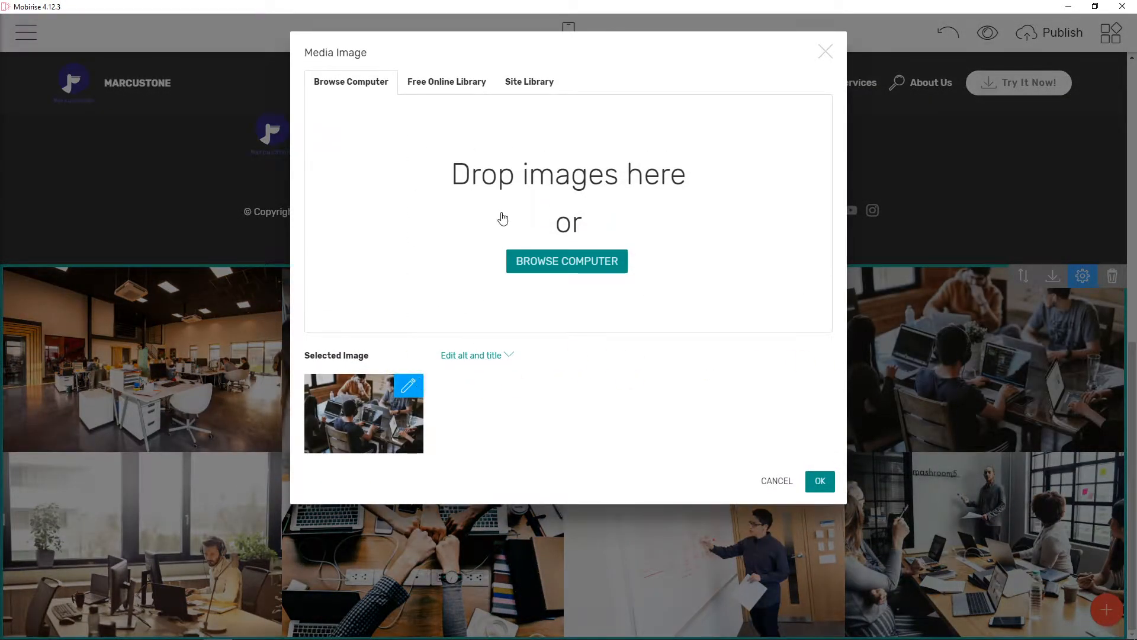
Step: Replace the laptop-scene gallery photo with the green alien figure image from the Desktop
{"action": "left_click", "coordinate": [566, 261]}
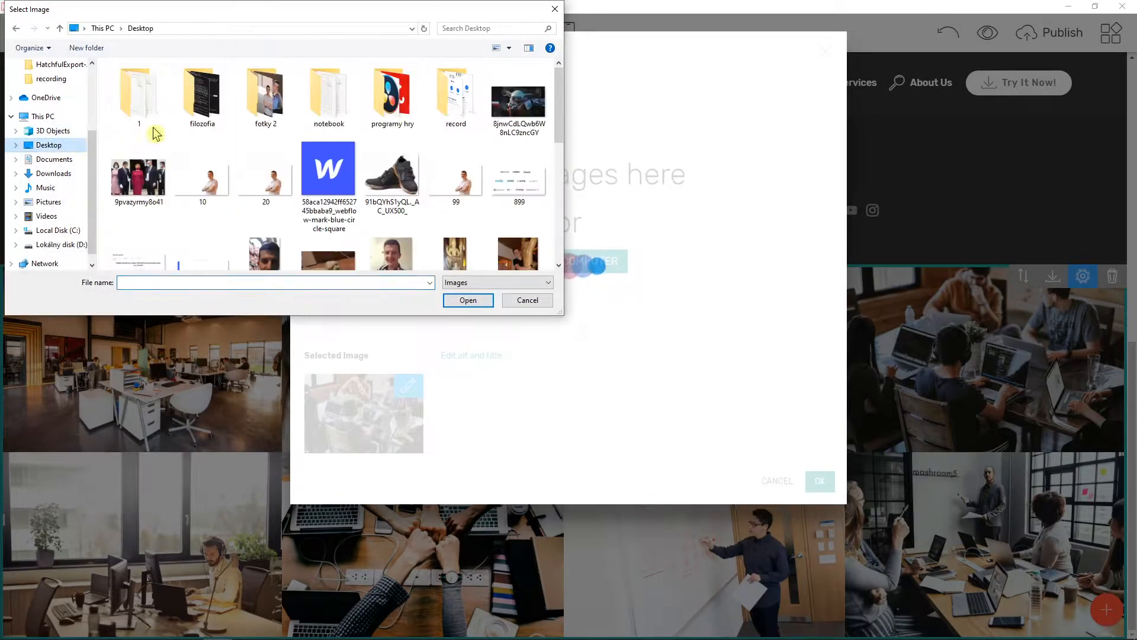
{"action": "left_click", "coordinate": [527, 300]}
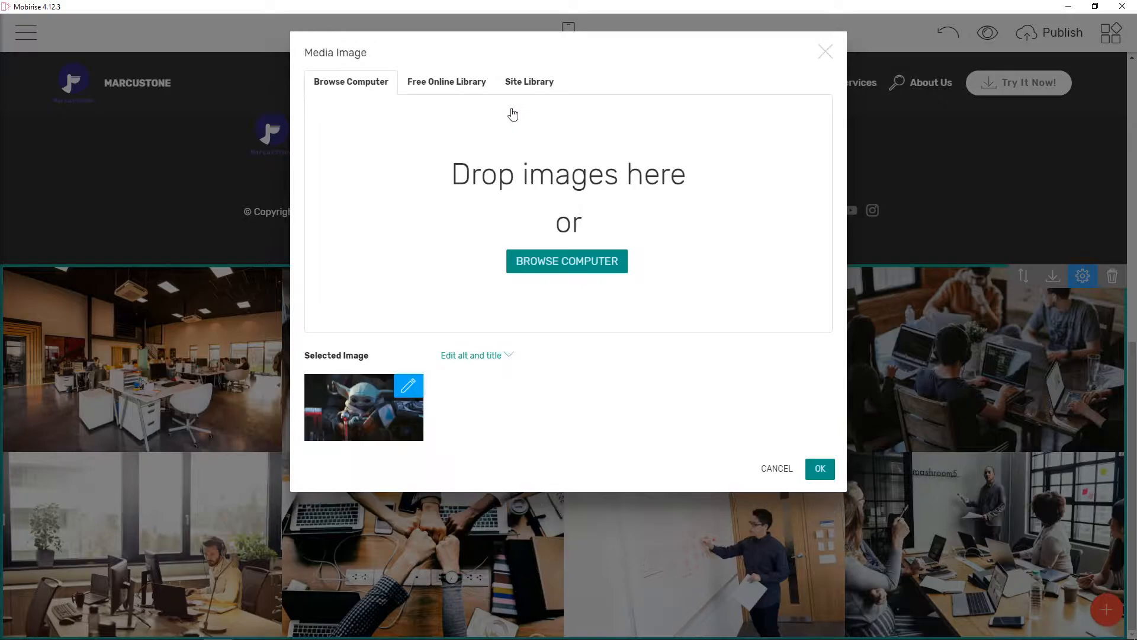
{"action": "left_click", "coordinate": [819, 468]}
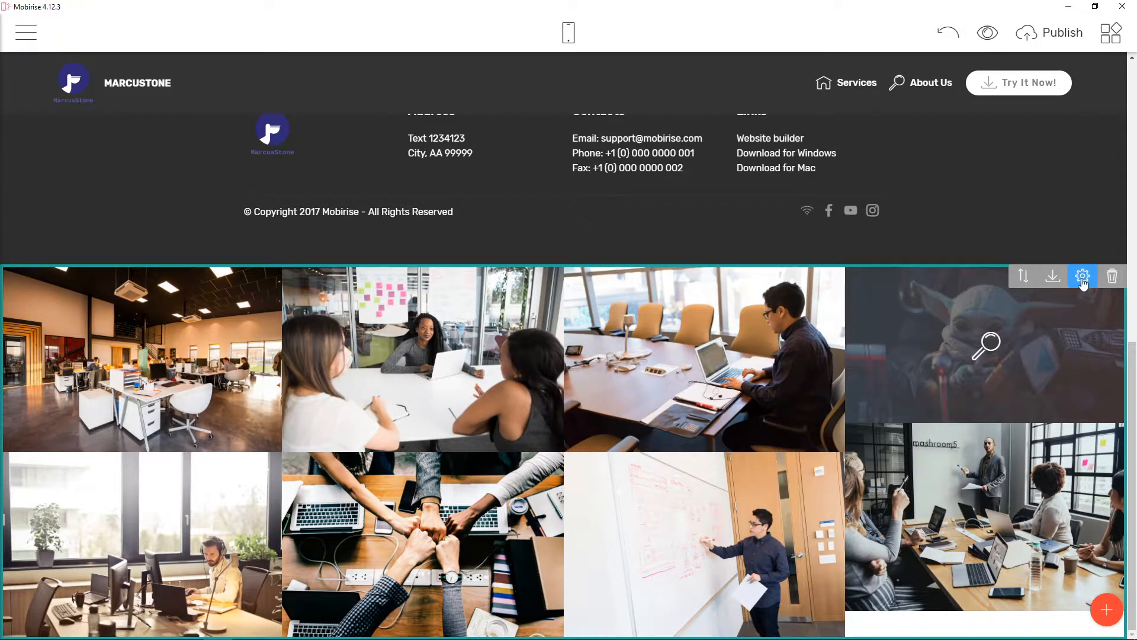
Step: Open the gallery's Block Parameters and scroll through the padding settings
{"action": "left_click", "coordinate": [1083, 277]}
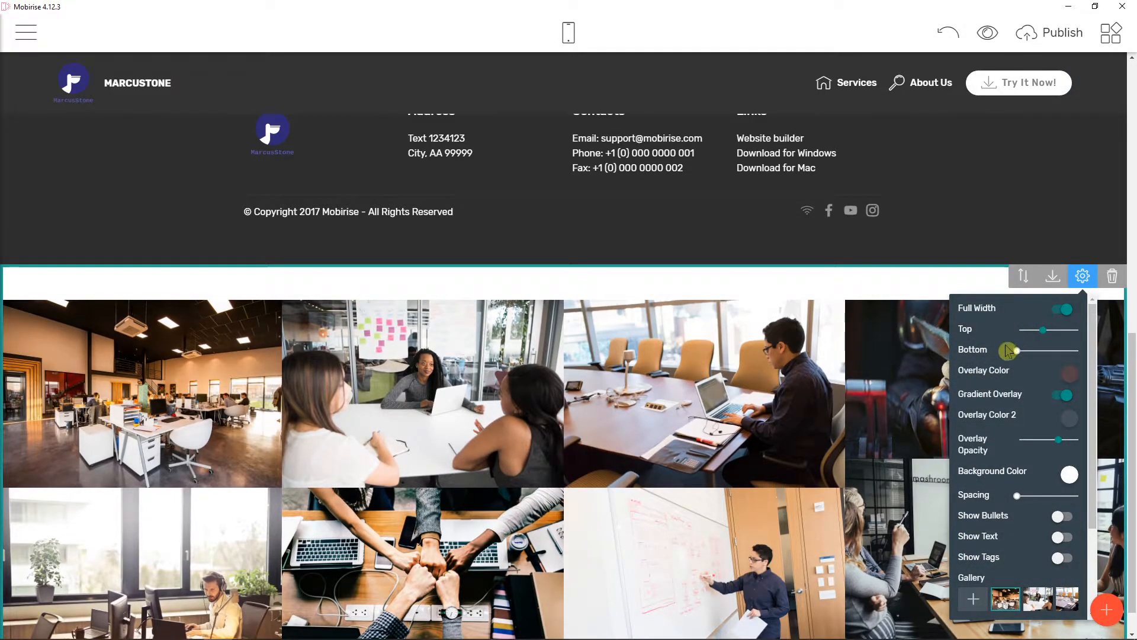
{"action": "scroll", "scroll_direction": "down", "scroll_amount": 3}
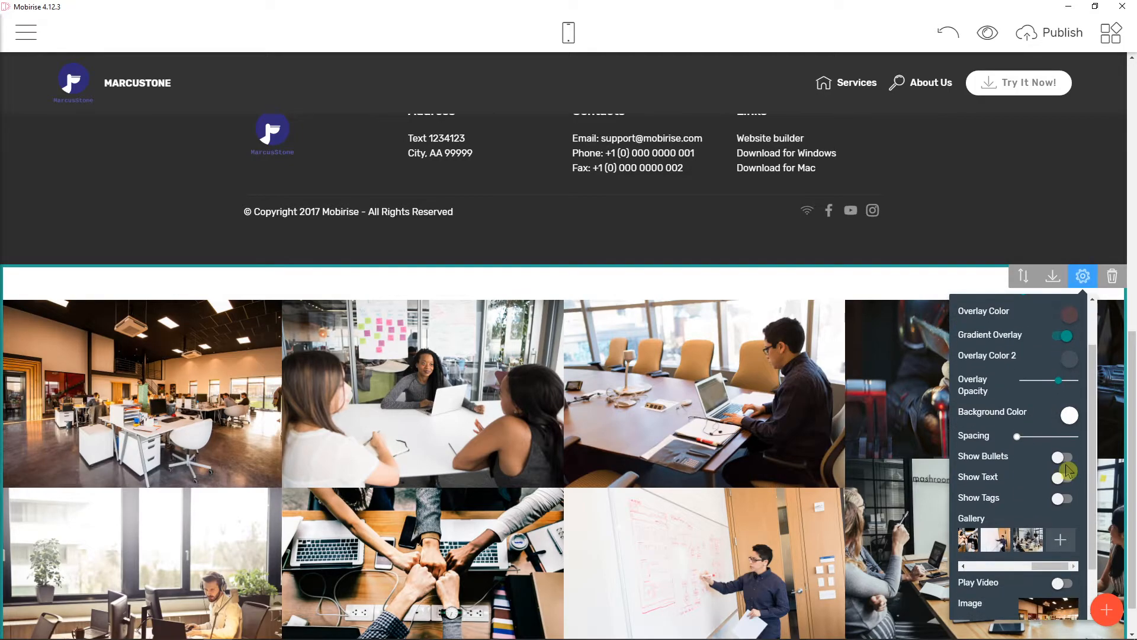
{"action": "left_click", "coordinate": [1061, 476]}
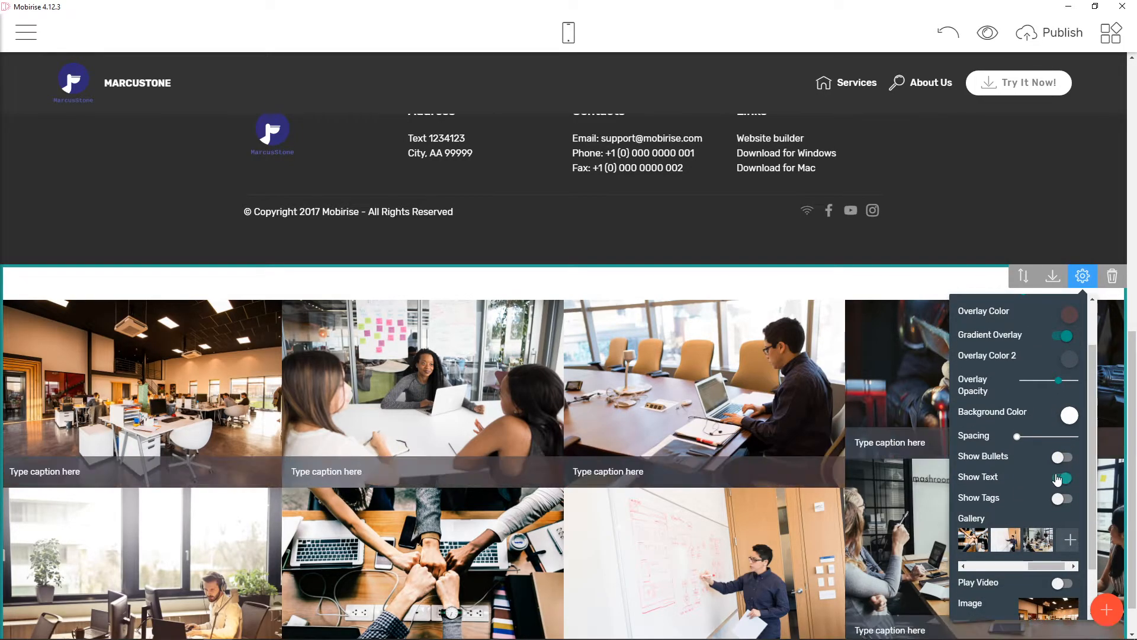
{"action": "left_click", "coordinate": [1061, 501]}
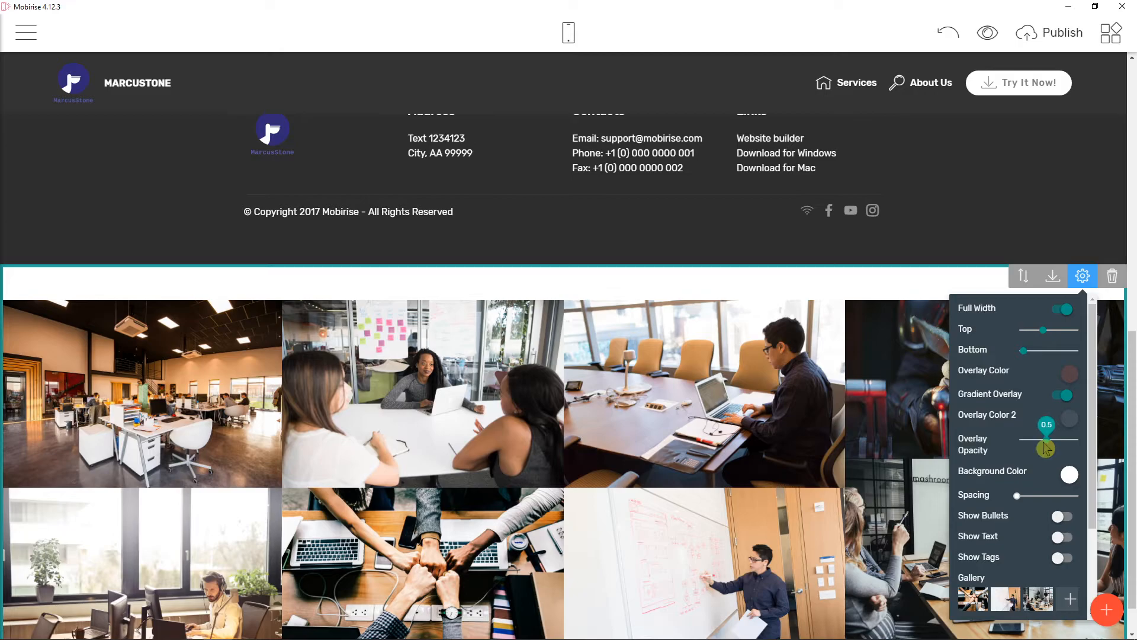
Step: Set the gallery Overlay Opacity to 0.7 and scroll down the parameters panel
{"action": "left_click_drag", "start_coordinate": [1045, 446], "coordinate": [1057, 440]}
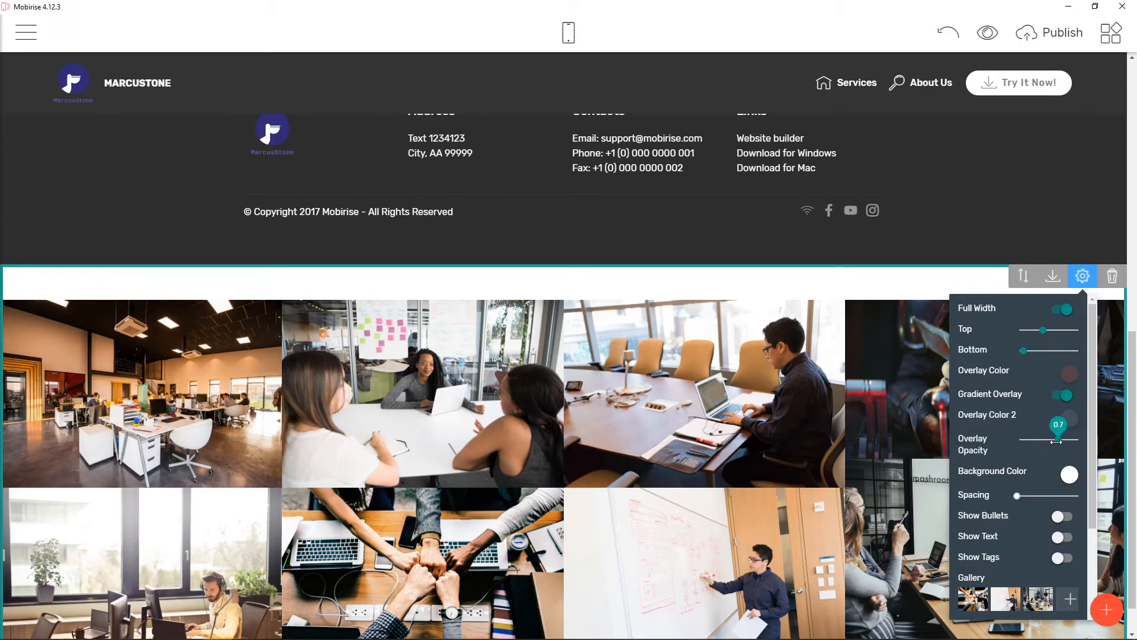
{"action": "scroll", "scroll_direction": "down", "scroll_amount": 3}
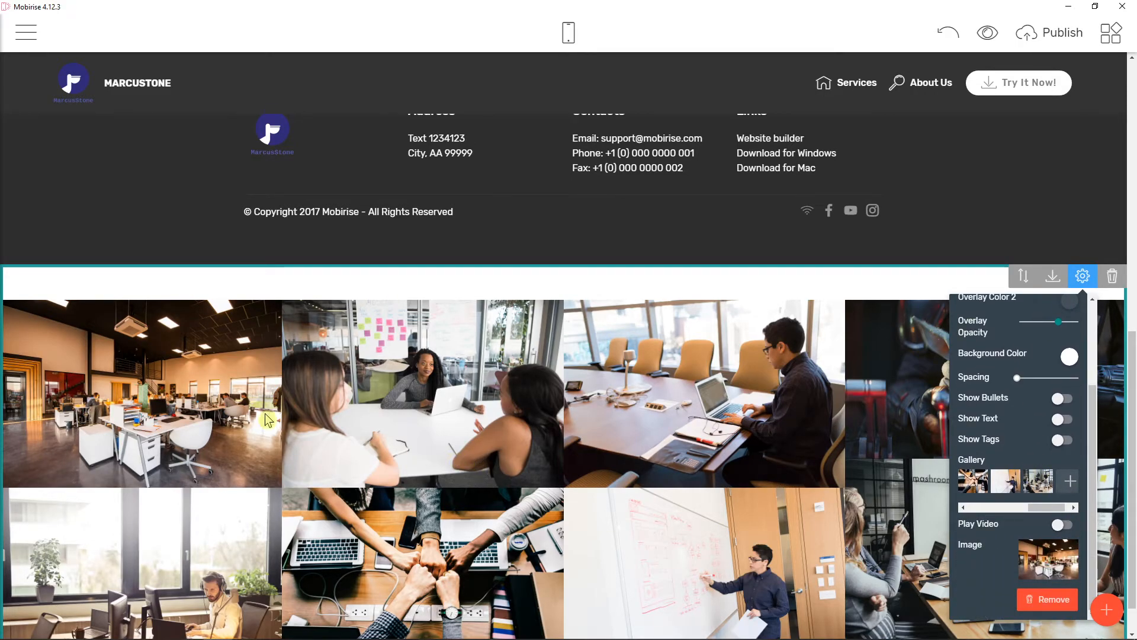